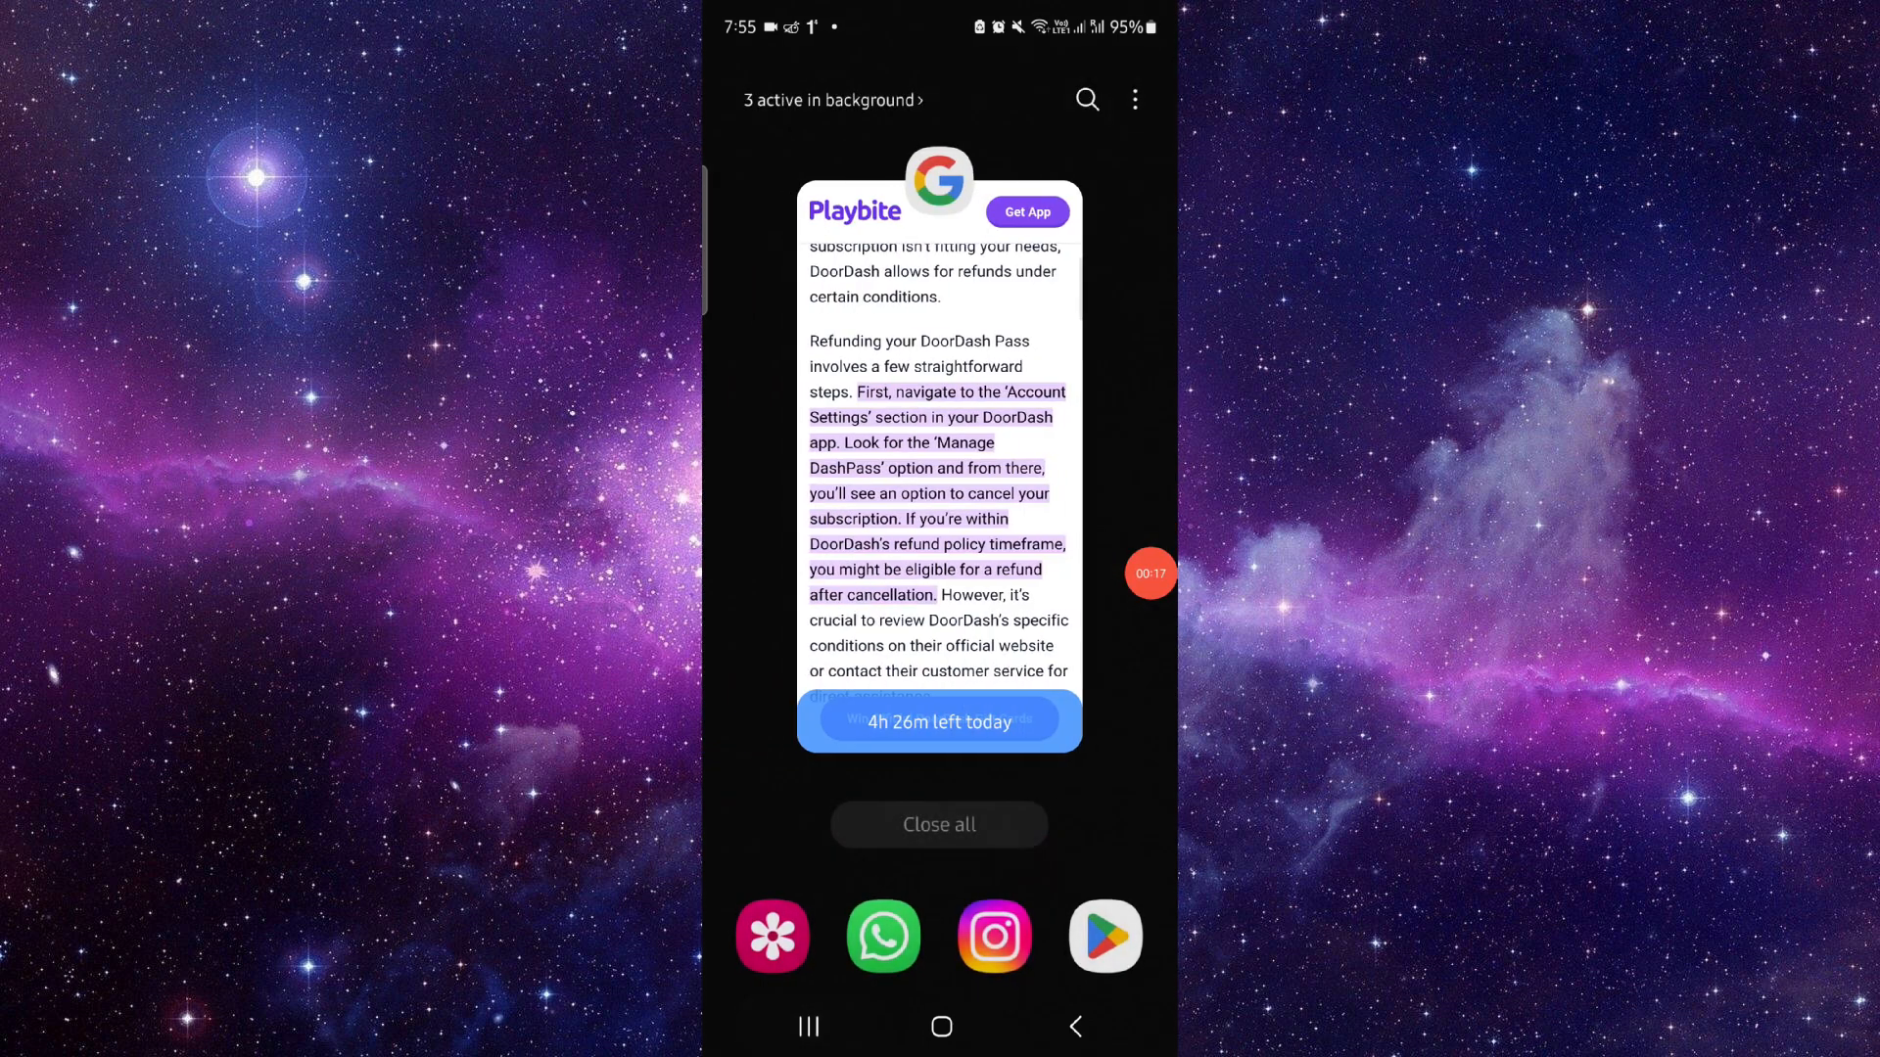
Leave the recent-apps view of the refund article and swipe to the main home screen page.
{"action": "left_click", "coordinate": [938, 480]}
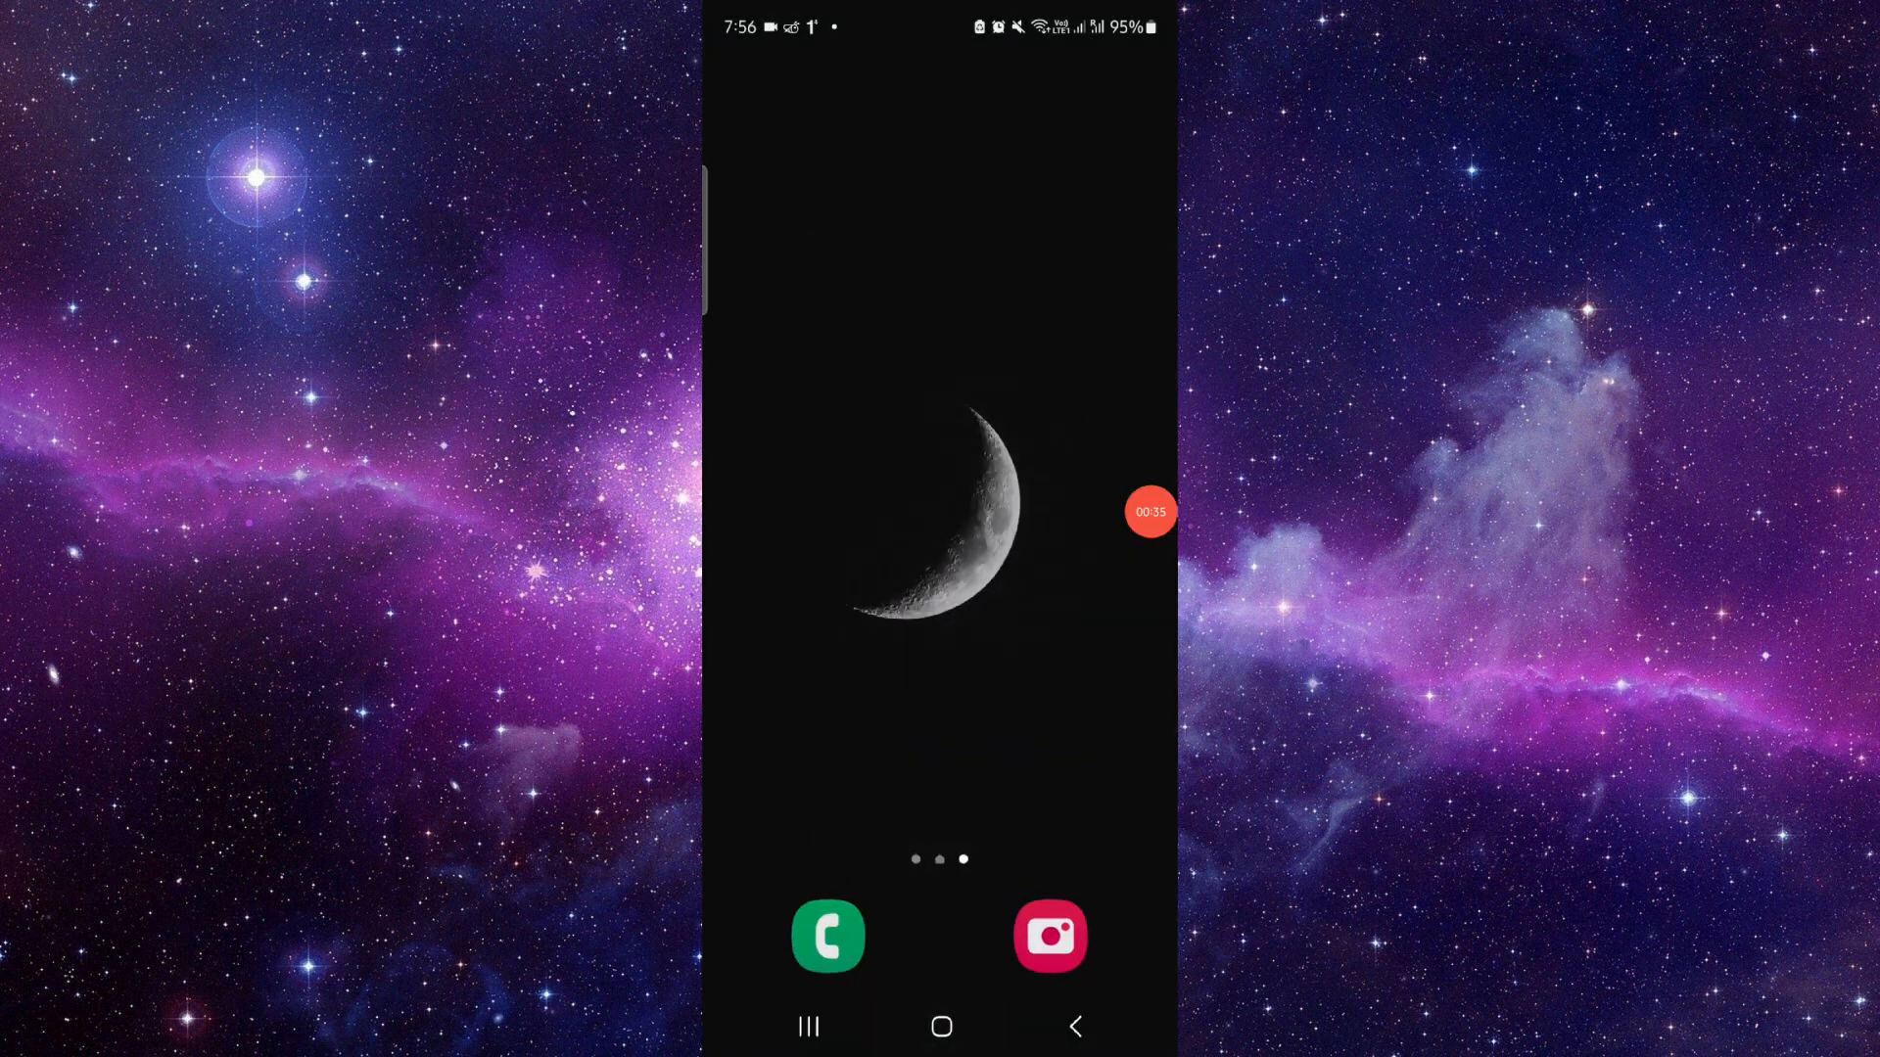
{"action": "scroll", "scroll_direction": "left", "scroll_amount": 3}
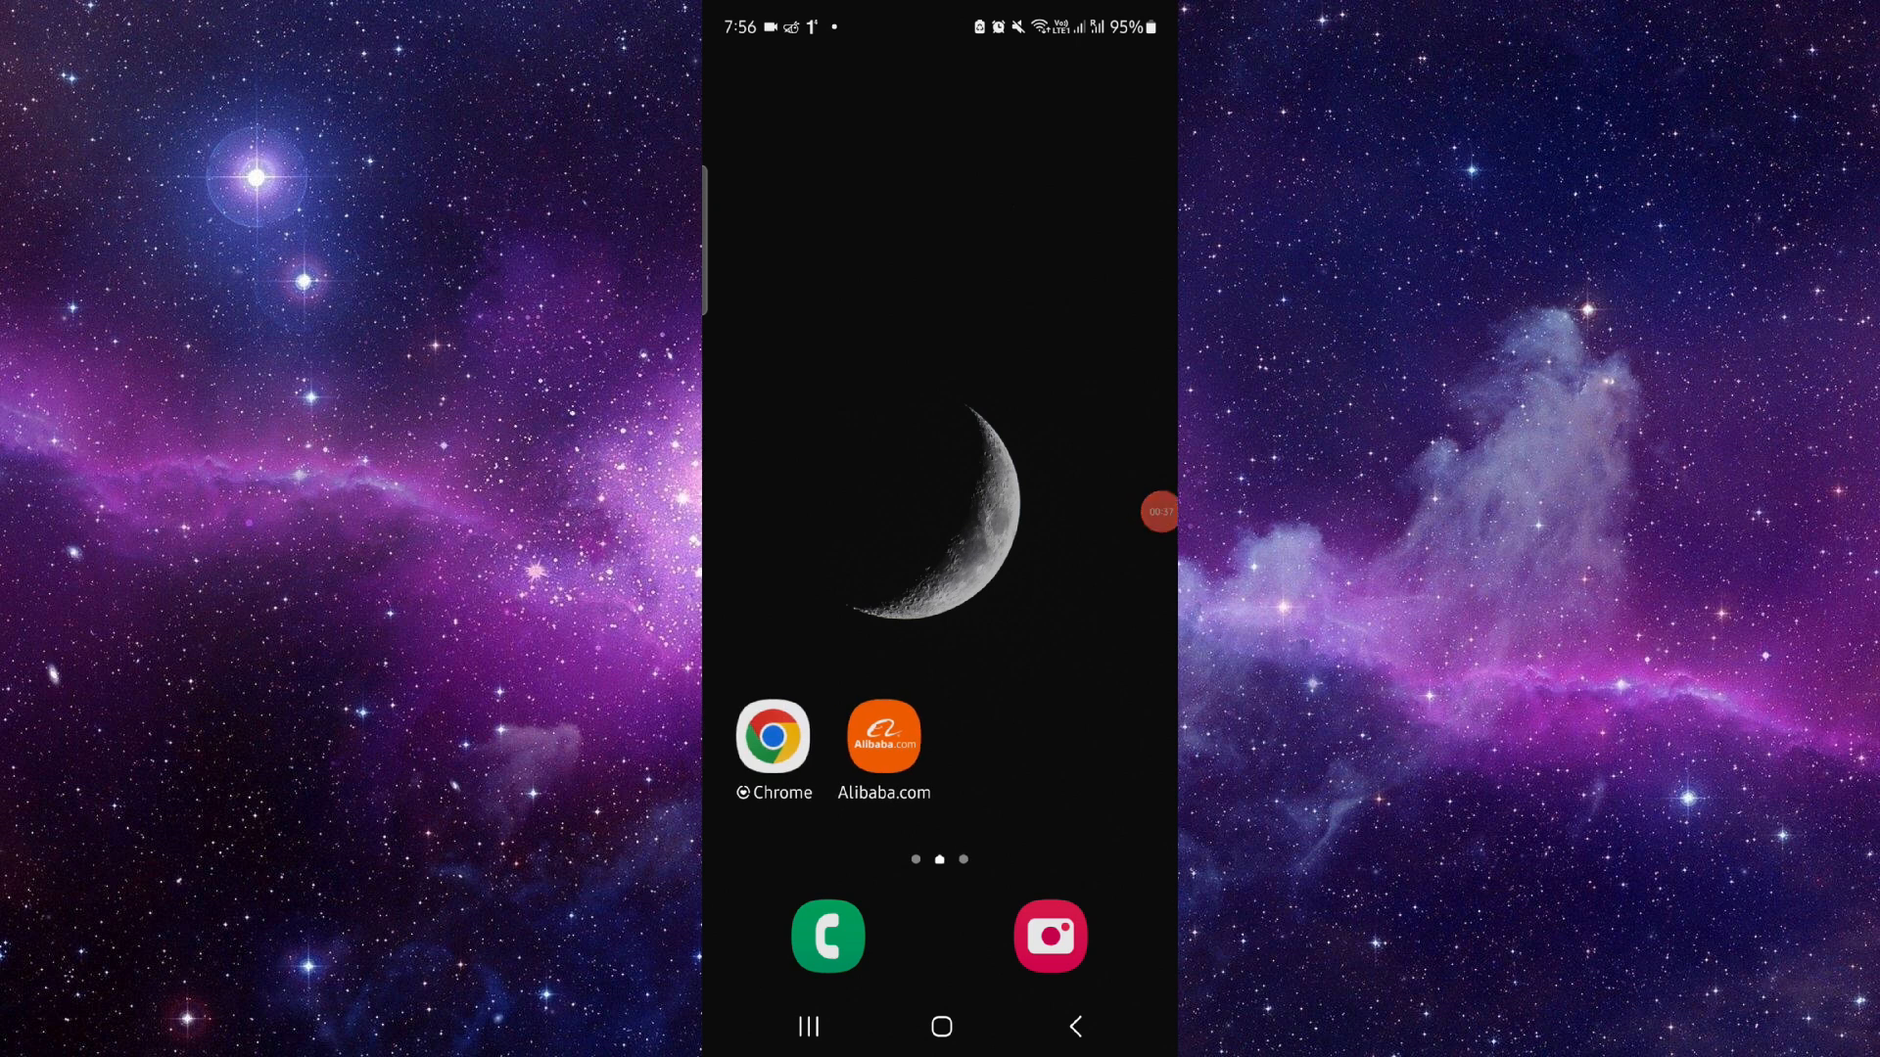